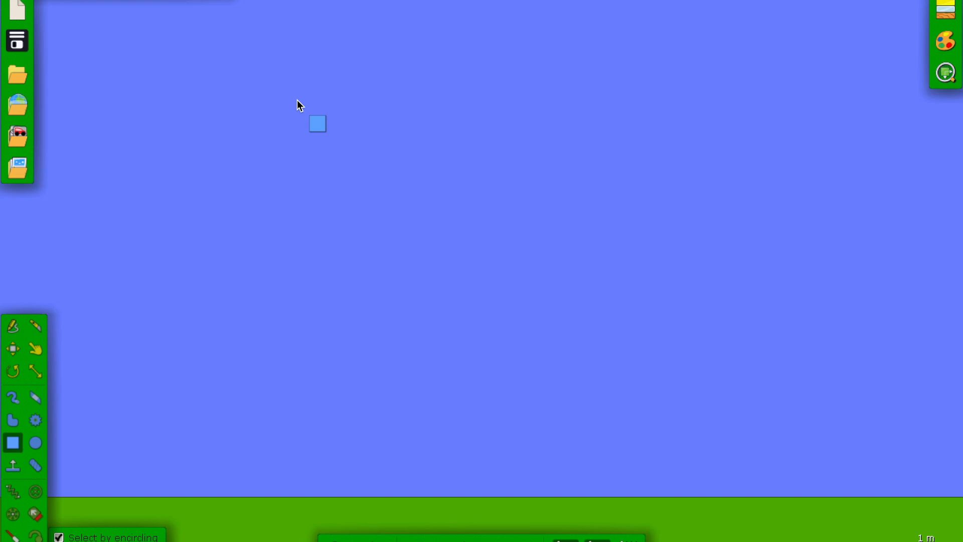
# Shift the view slightly and choose the Circle drawing tool.
pyautogui.moveTo(318, 122); pyautogui.dragTo(153, 420)
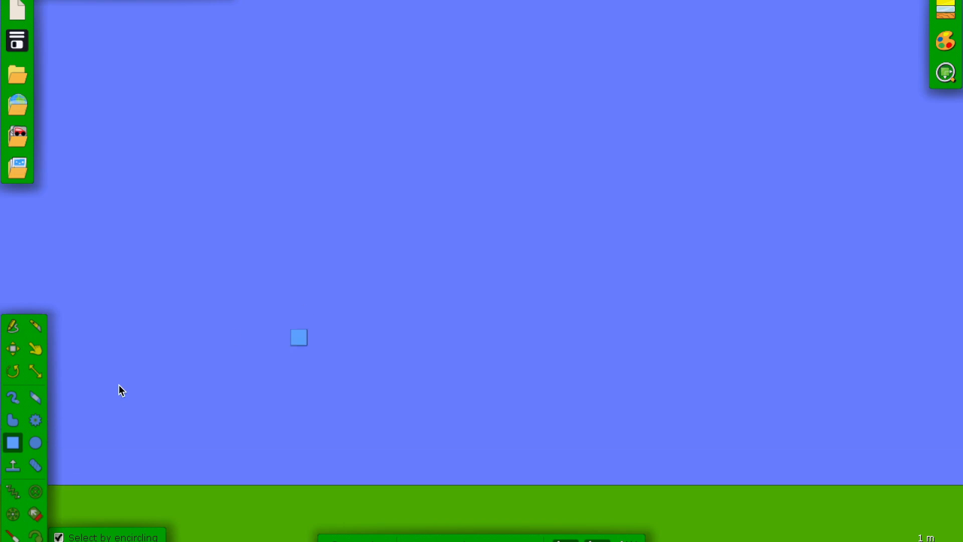
pyautogui.click(35, 442)
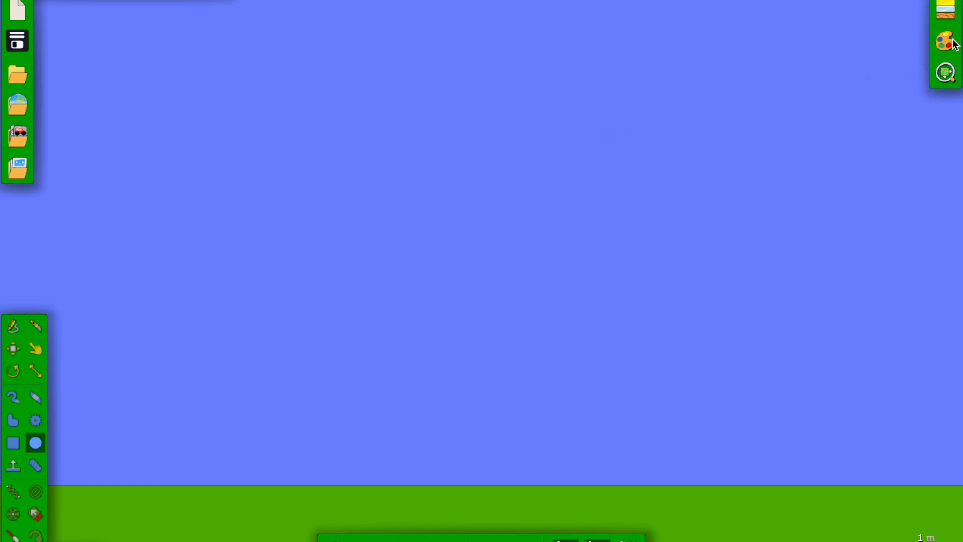
# Turn off 'Draw circle cake' in the Visualization/palette options.
pyautogui.click(944, 40)
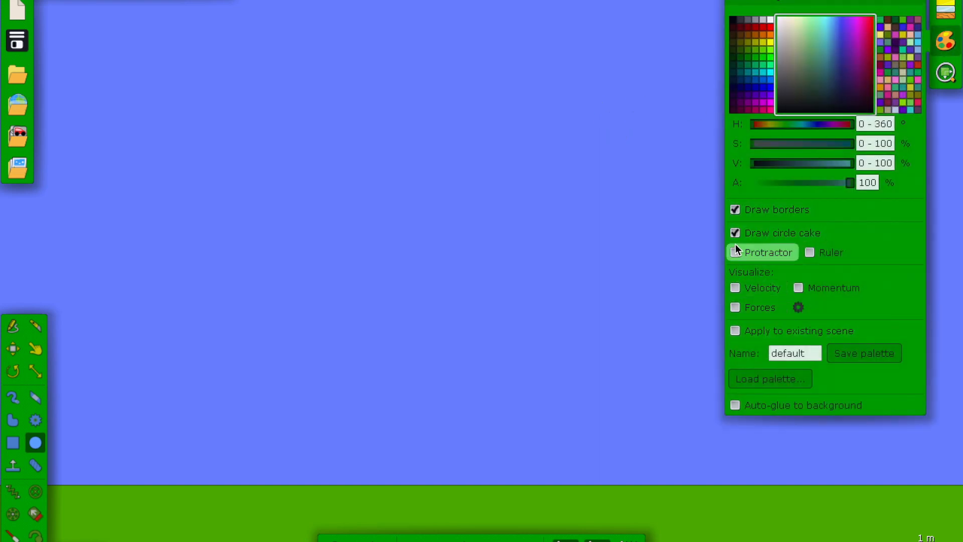
pyautogui.click(734, 232)
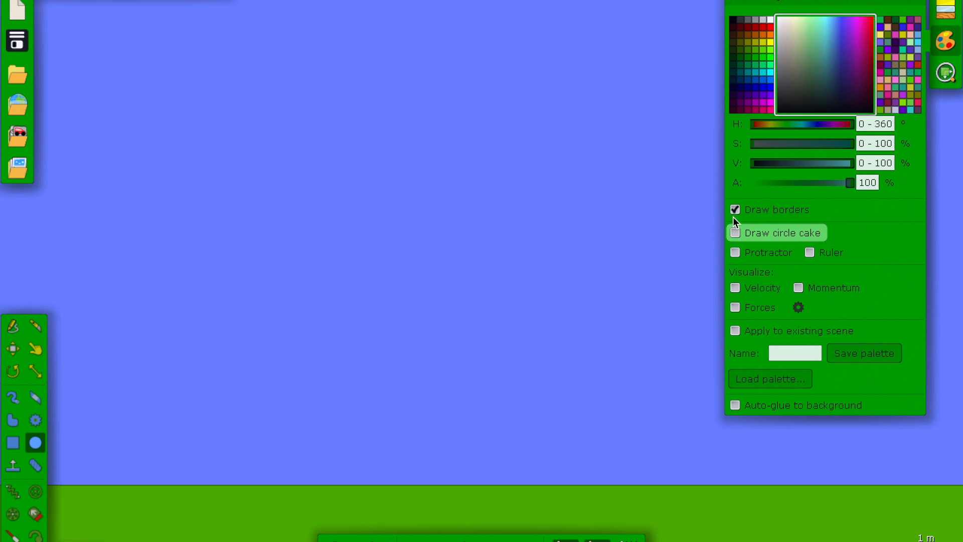
pyautogui.click(734, 406)
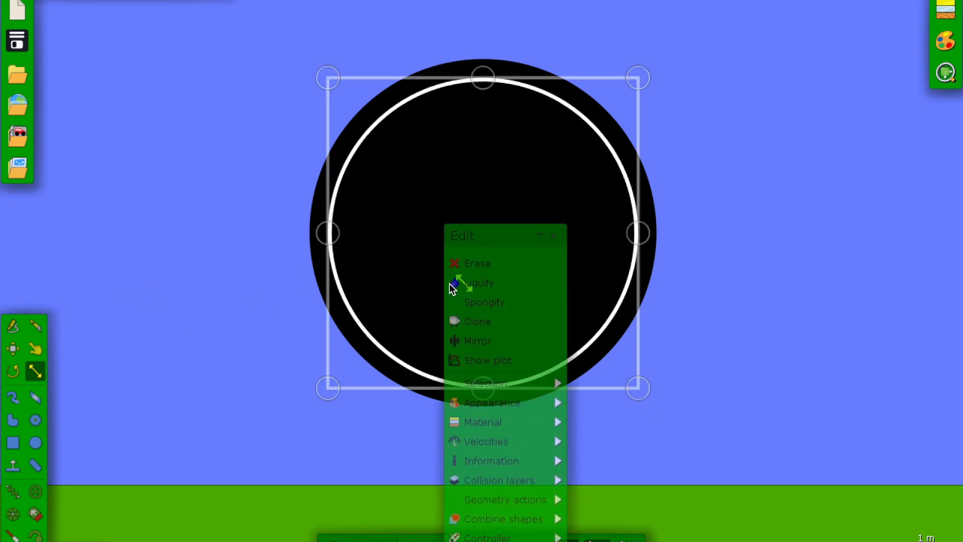
# Cut the inner circle out of the large one with Combine shapes, leaving a hollow ring.
pyautogui.click(505, 502)
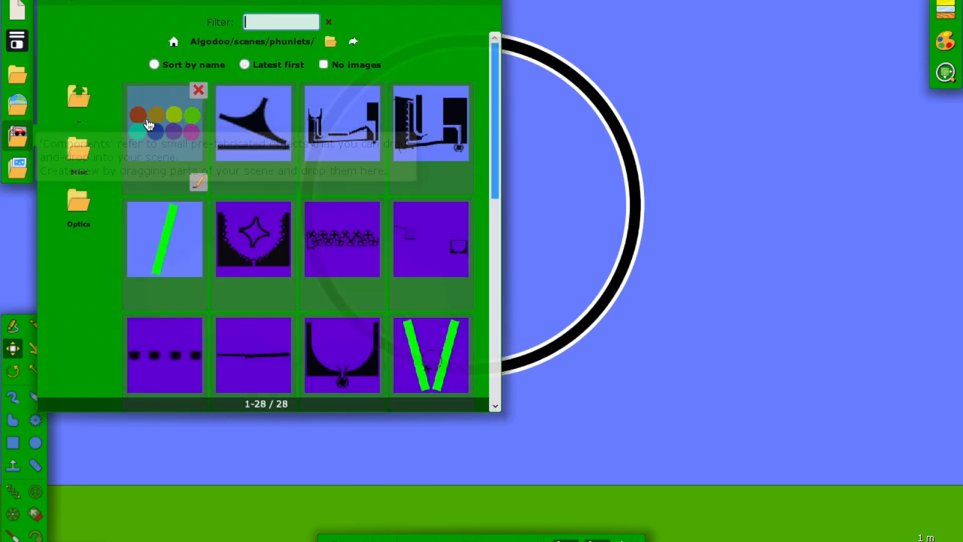
pyautogui.moveTo(862, 69)
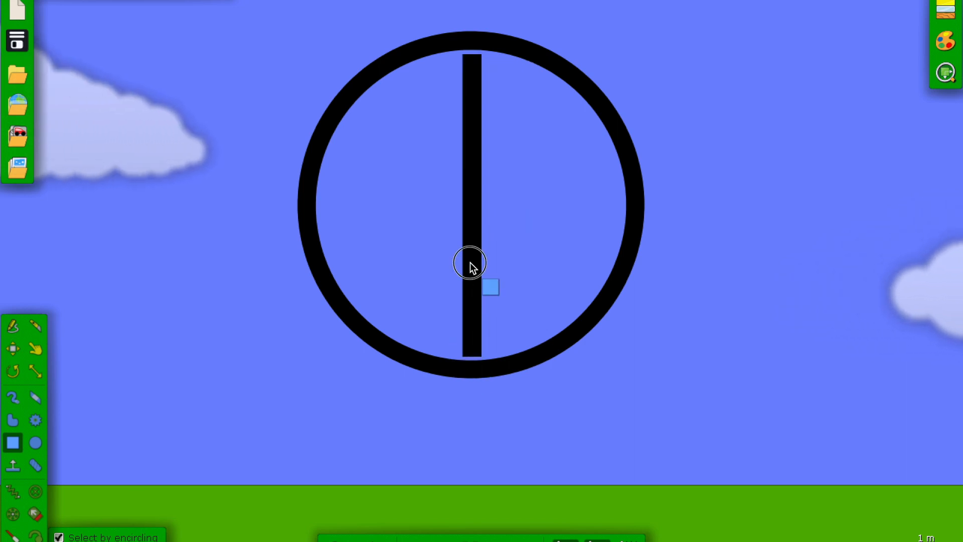
# Test the axle-pinned bar with the Drag tool and bring up the axle's Axles options.
pyautogui.rightClick(469, 261)
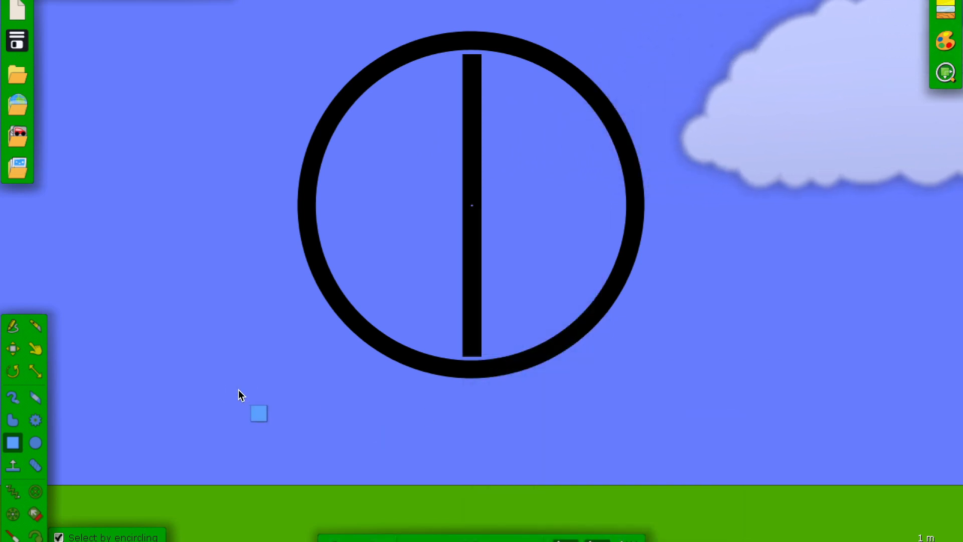
pyautogui.click(35, 348)
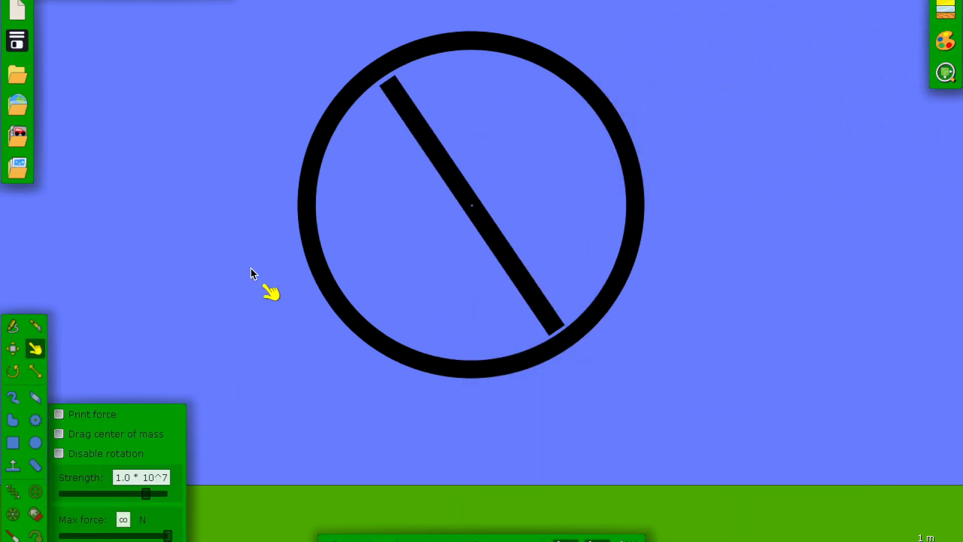
pyautogui.click(13, 348)
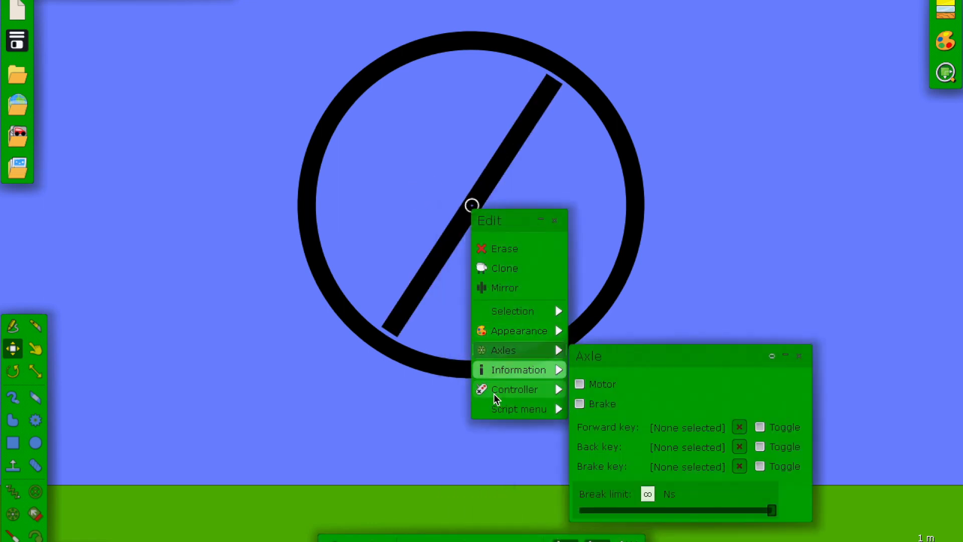
pyautogui.click(578, 383)
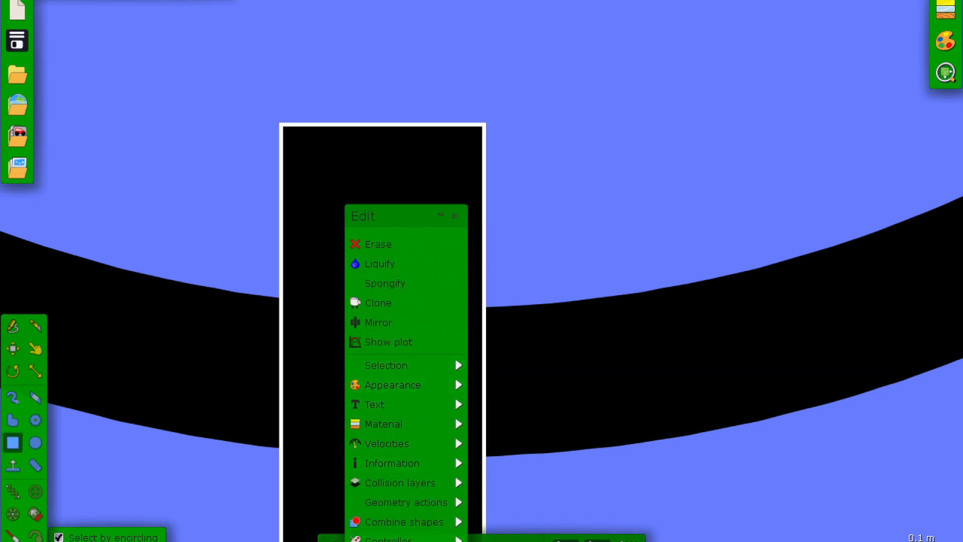
# Draw a small box over the gap in the ring's top edge.
pyautogui.click(402, 521)
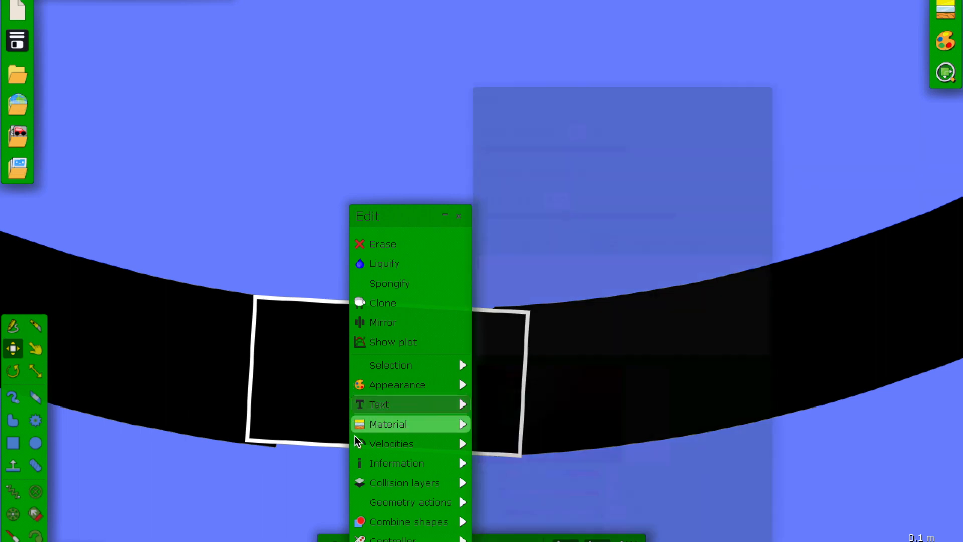
pyautogui.moveTo(404, 483)
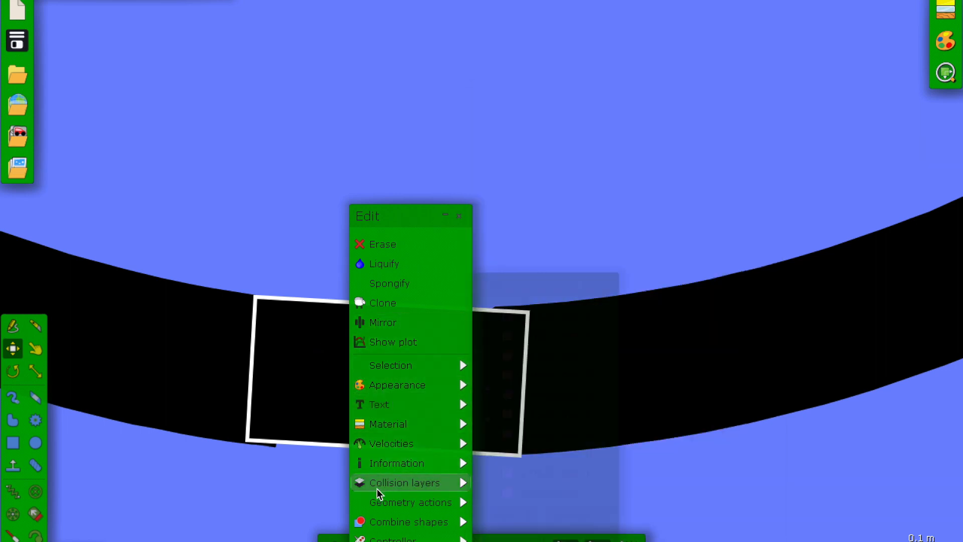
# Give the gap-cover box a destroy key in its Controller settings.
pyautogui.click(392, 538)
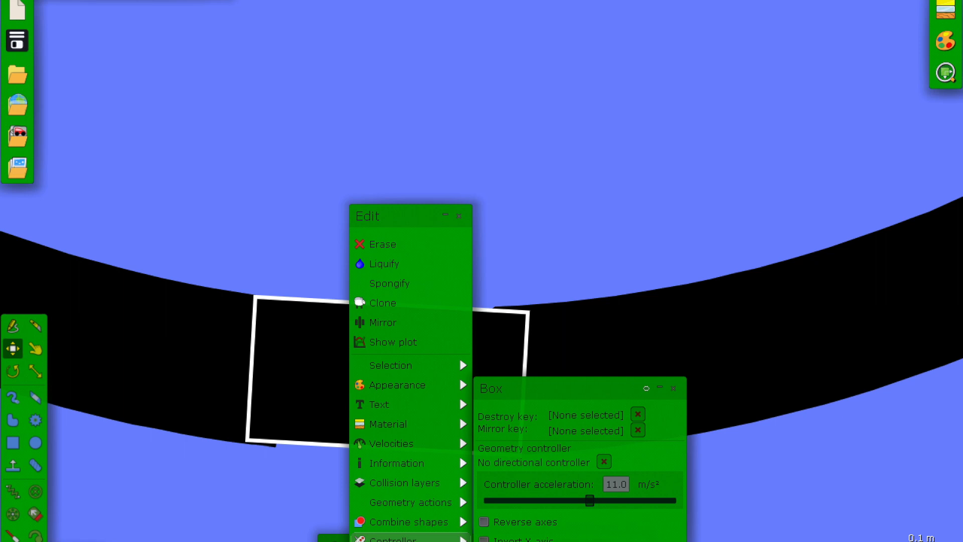
pyautogui.moveTo(588, 420)
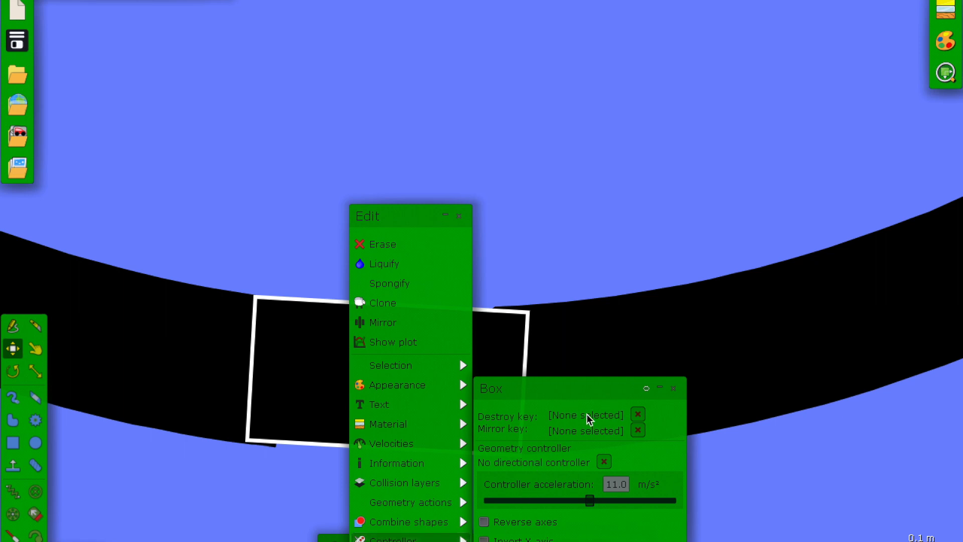
pyautogui.click(583, 415)
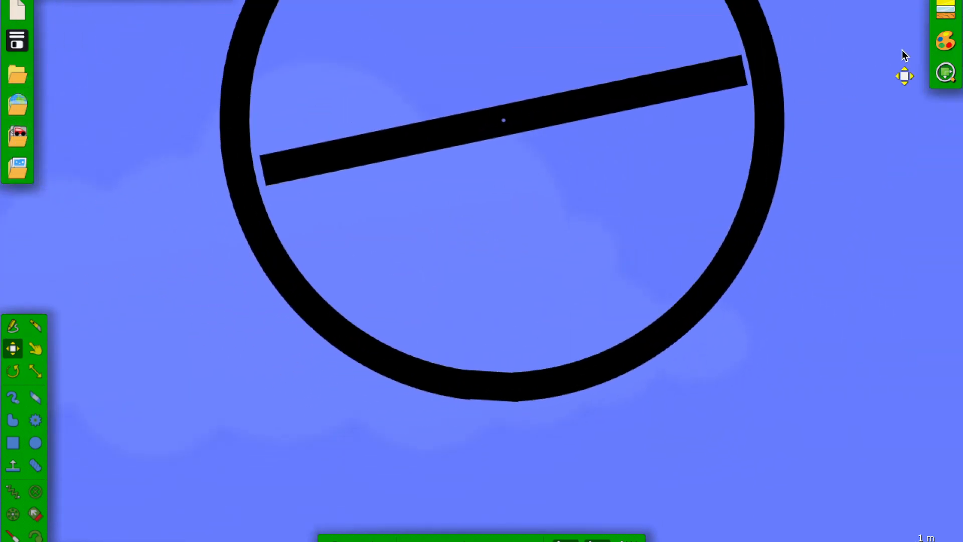
# Uncheck 'Auto-glue to background' in the Visualization/palette options.
pyautogui.click(945, 40)
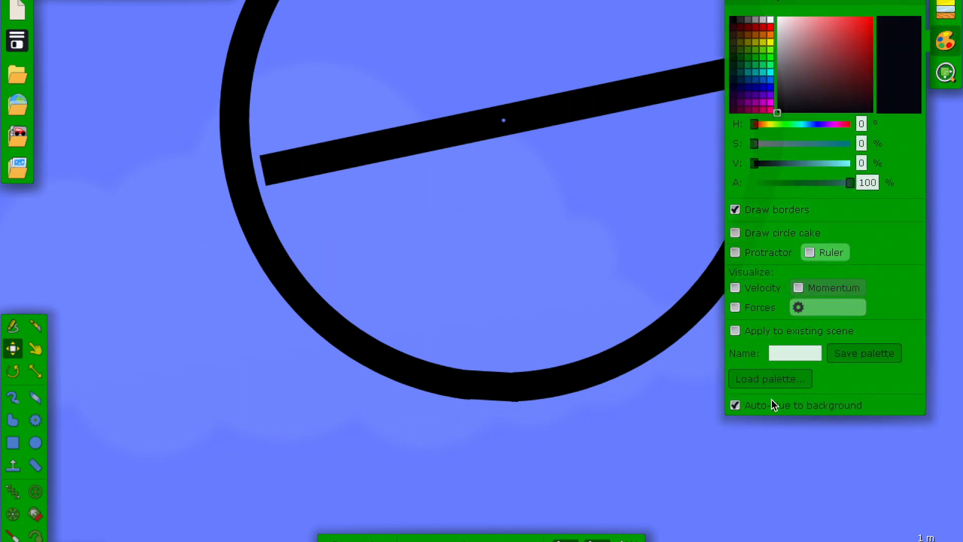
pyautogui.click(734, 404)
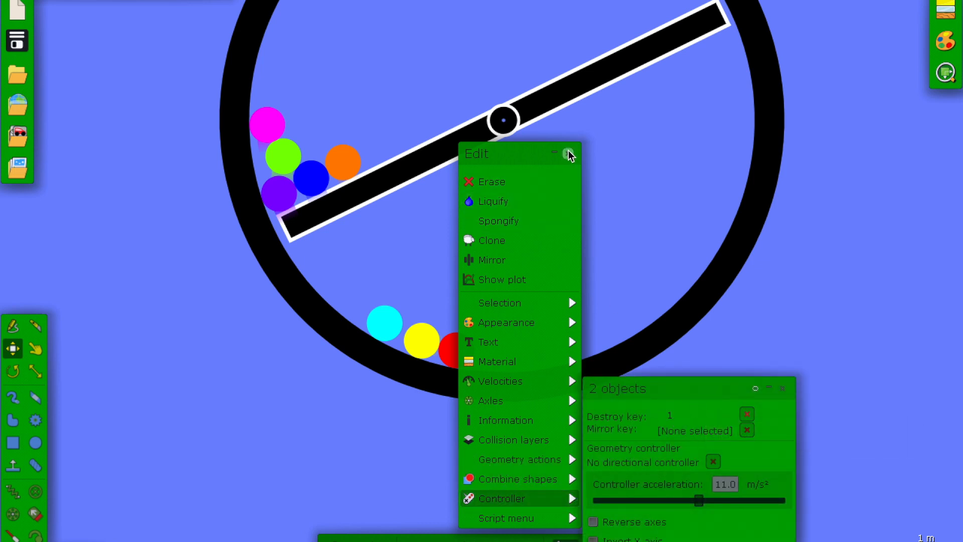
# Close the Controller options after setting destroy key 1 for the spinner and box.
pyautogui.click(568, 152)
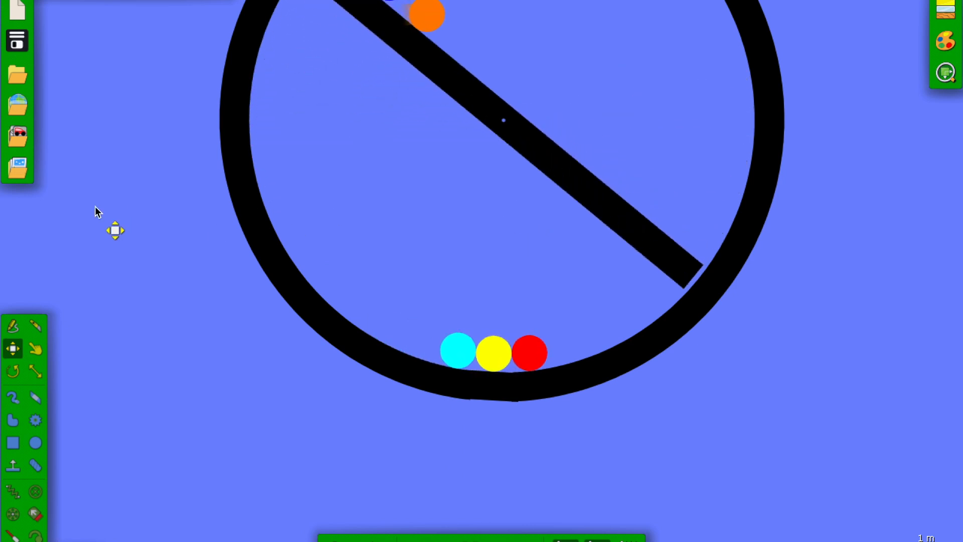